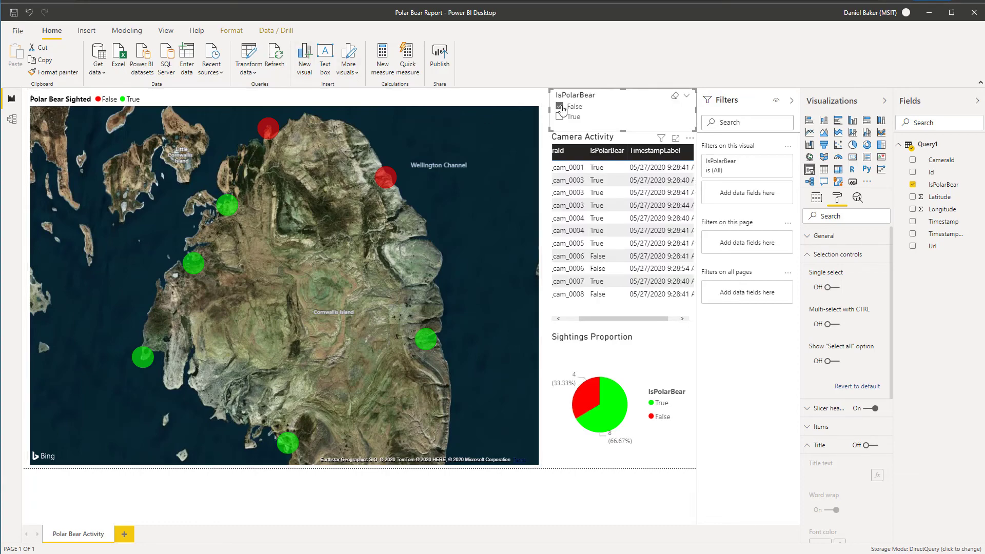
Tick False in the IsPolarBear slicer so the map, table and pie chart show only non-polar-bear sightings
{"action": "left_click", "coordinate": [560, 107]}
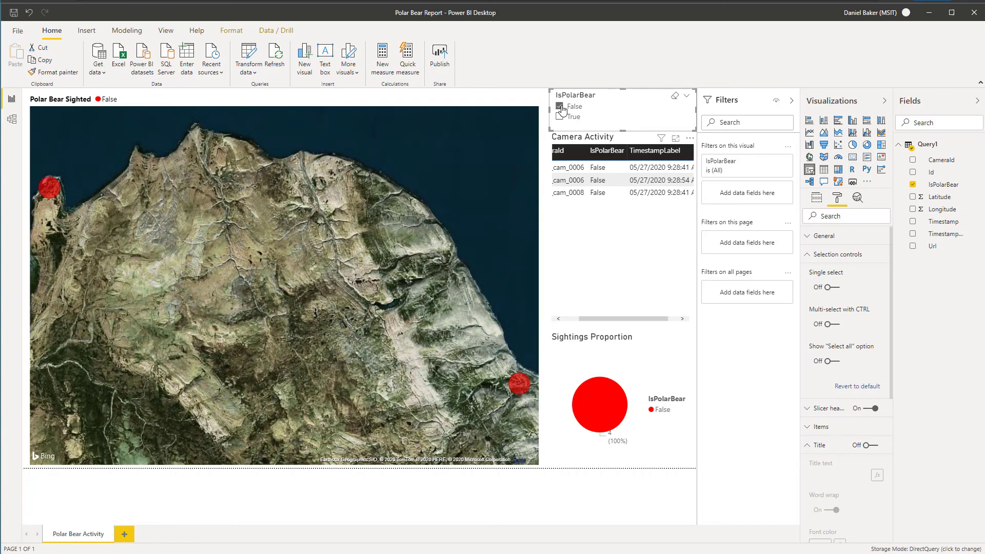